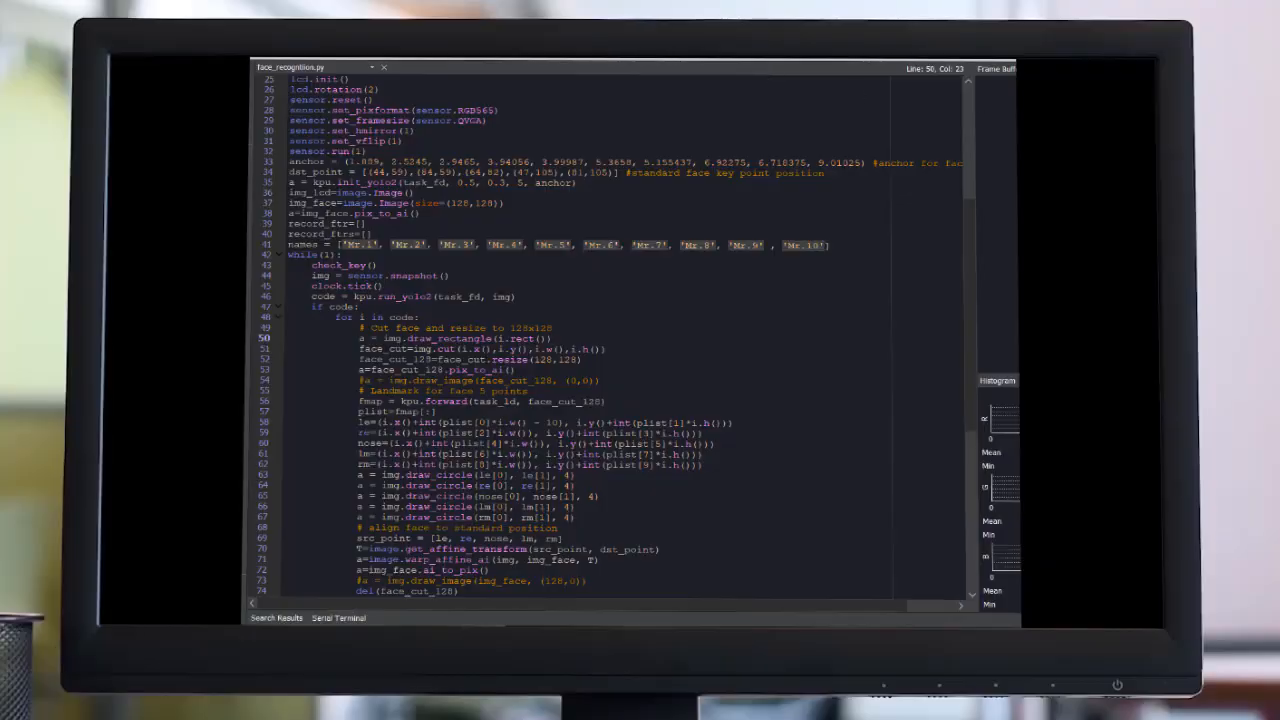
# Highlight the display and camera setup lines, then scroll through the rest of the script.
pyautogui.scroll(3)
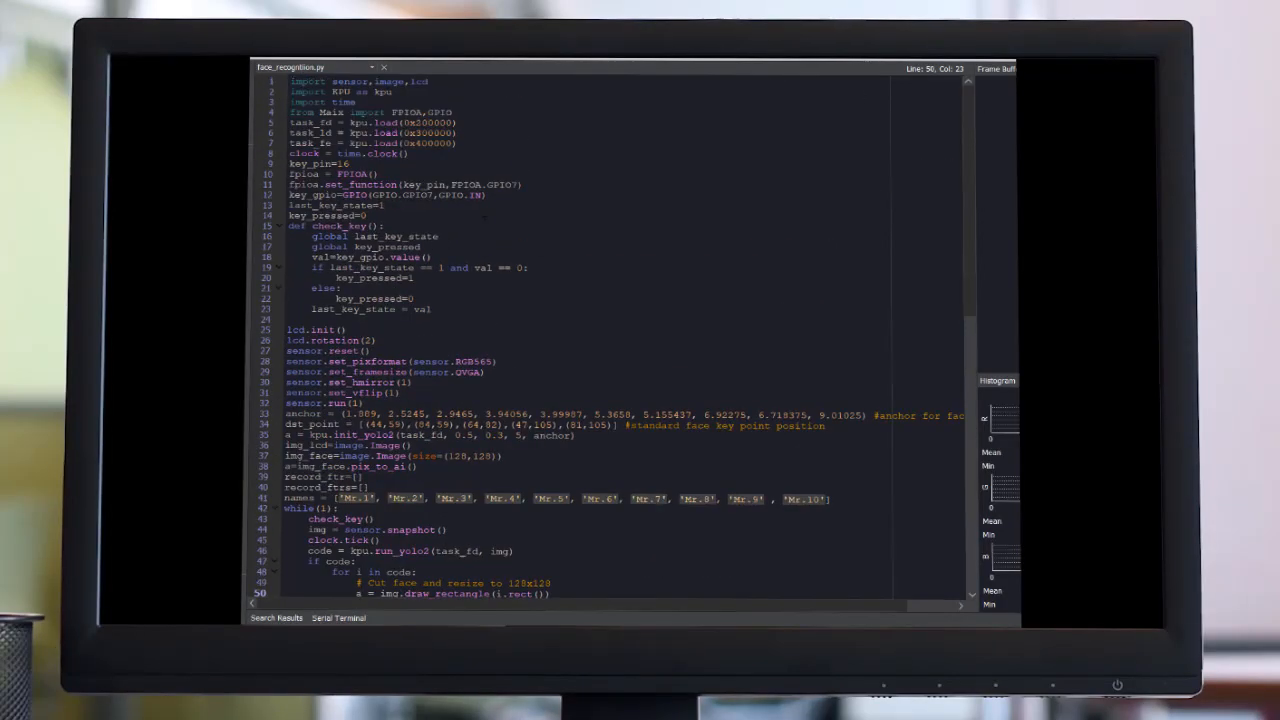
pyautogui.click(290, 328)
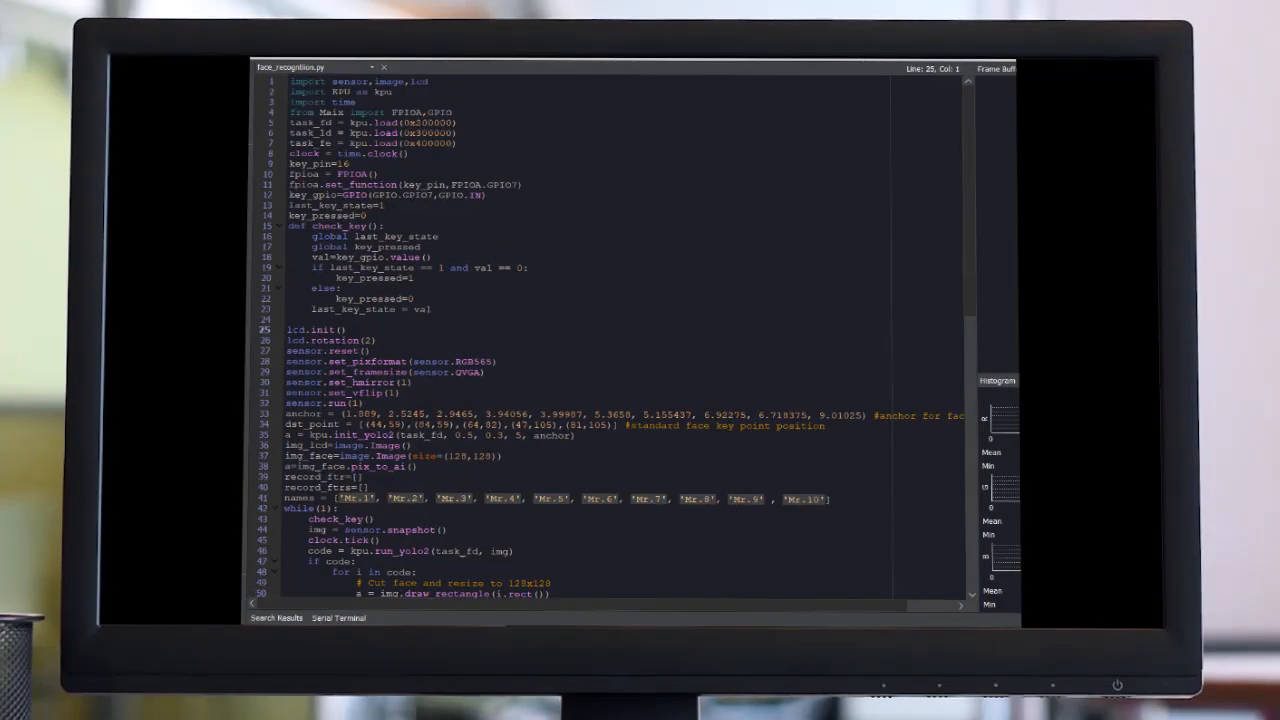
pyautogui.moveTo(292, 328); pyautogui.dragTo(376, 404)
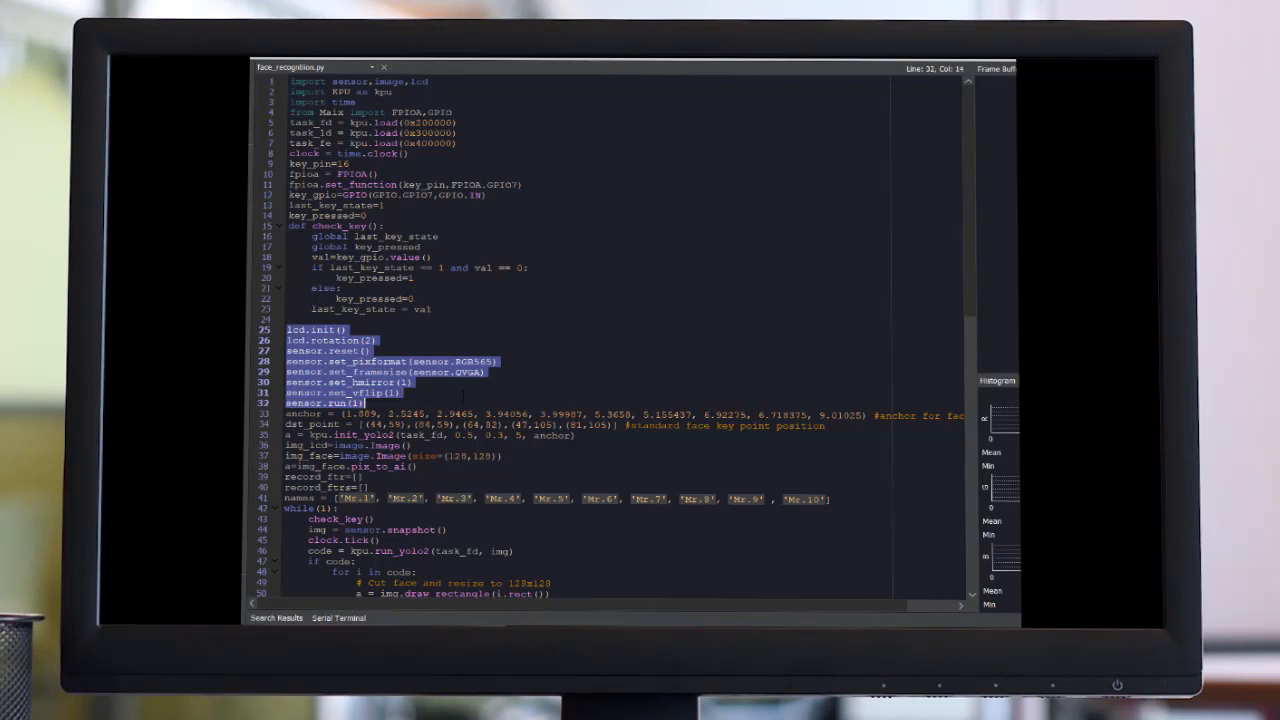
pyautogui.scroll(-3)
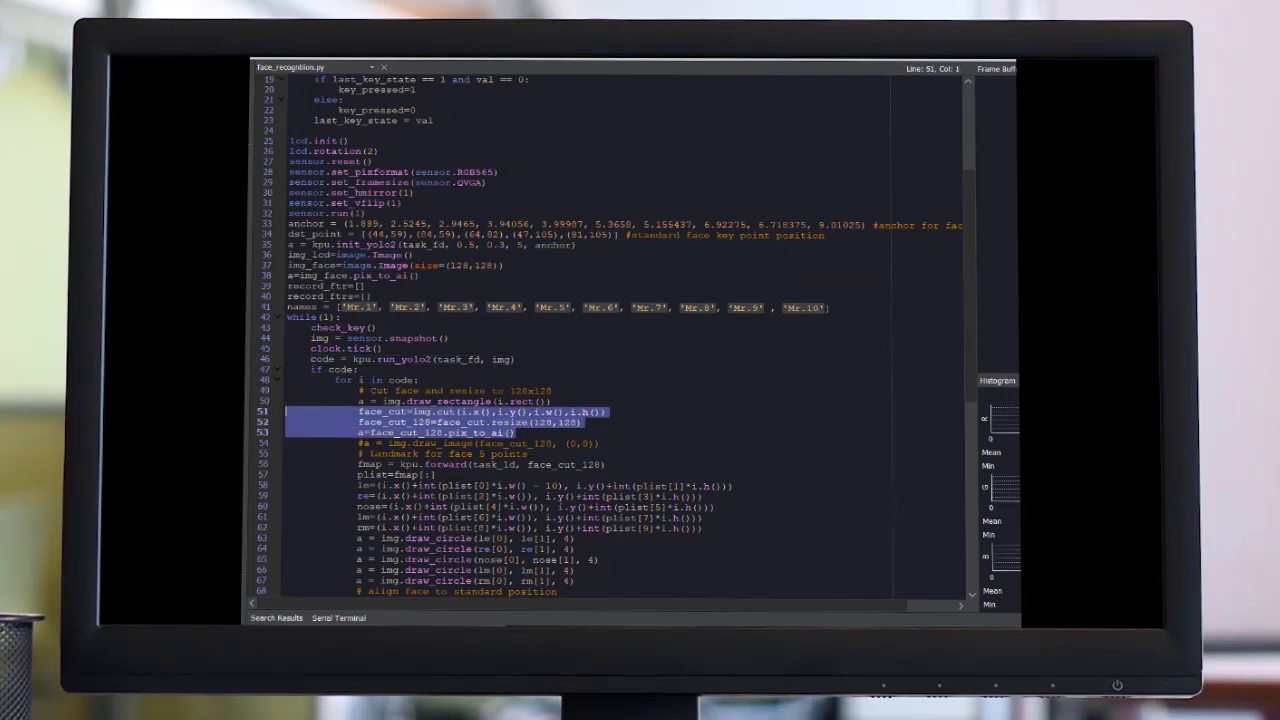
pyautogui.scroll(-3)
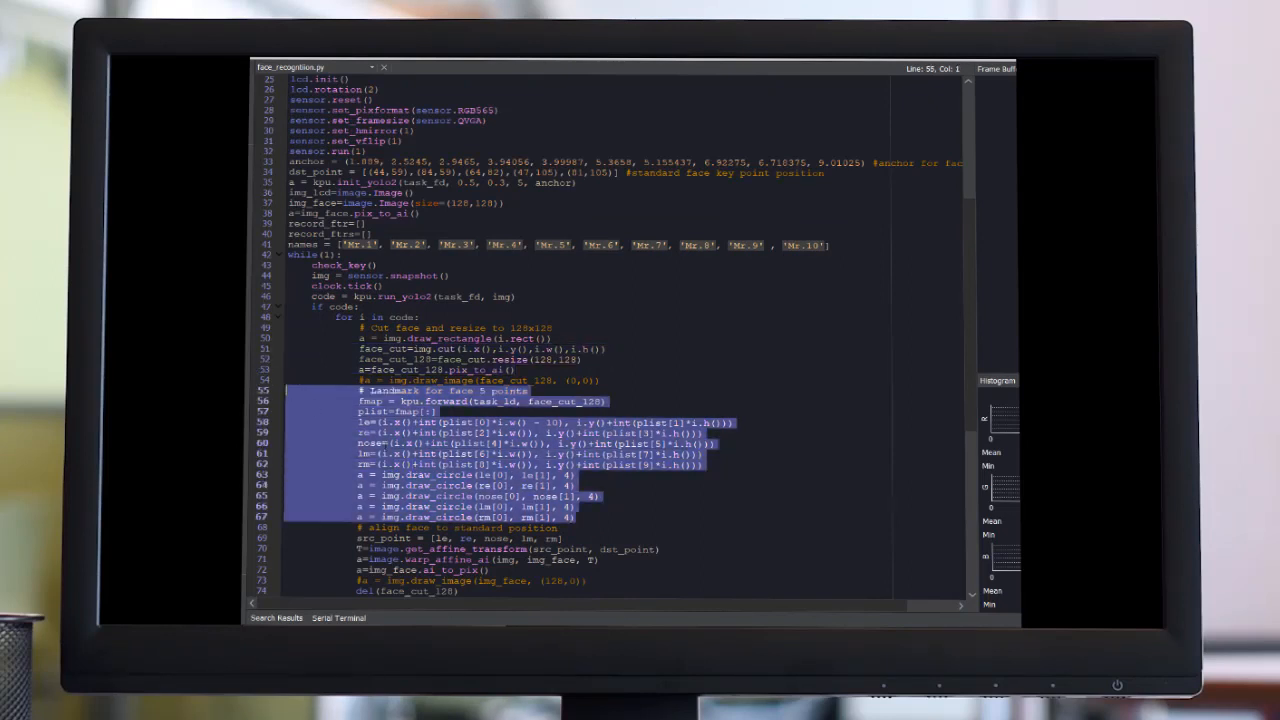
pyautogui.scroll(-3)
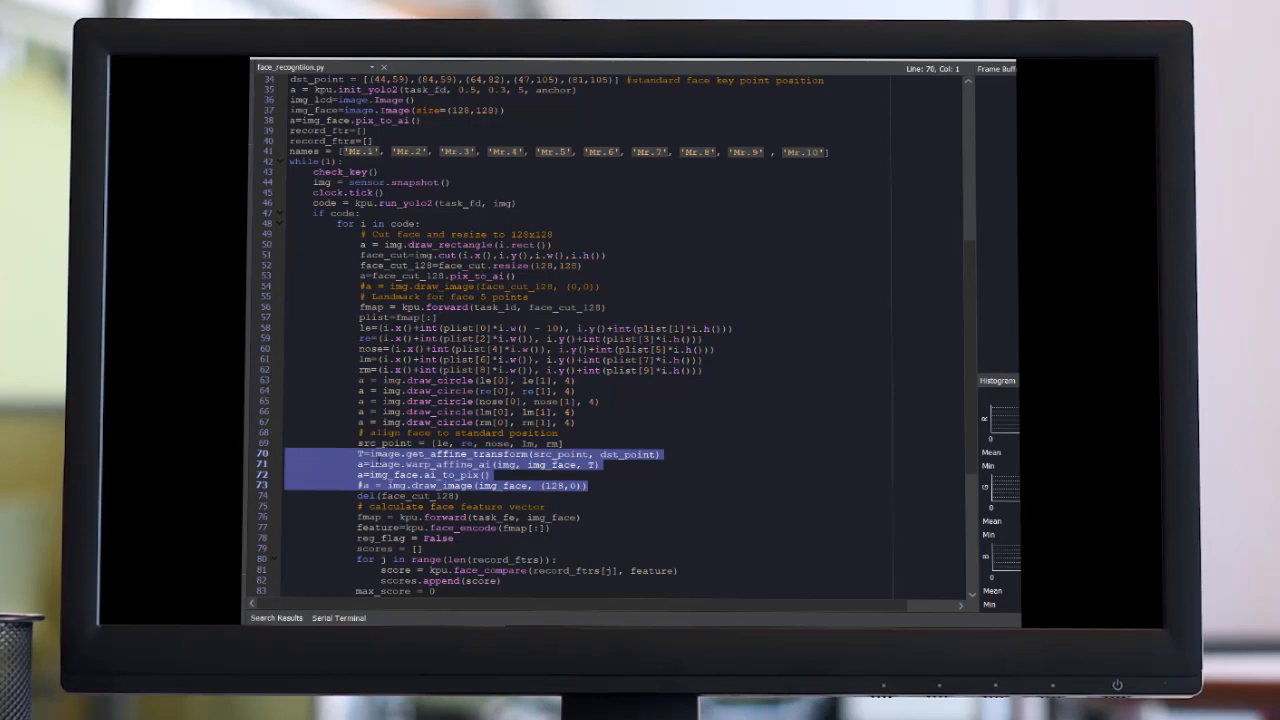
pyautogui.scroll(-3)
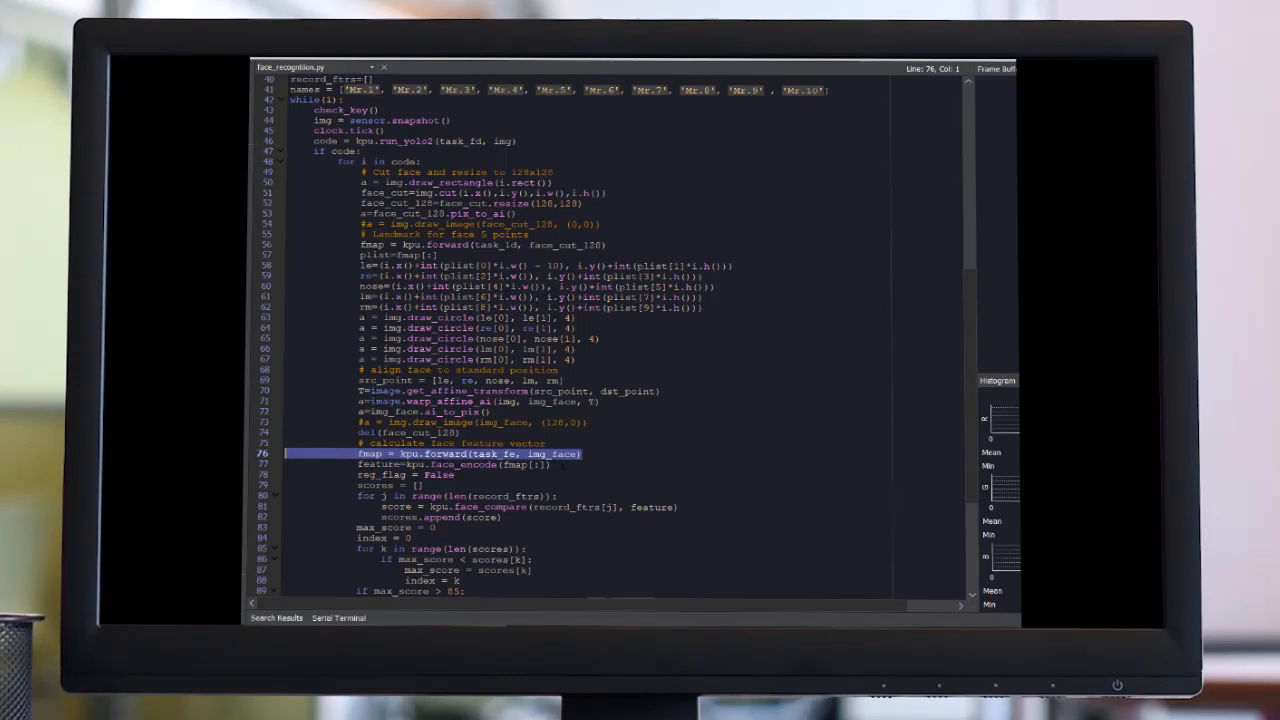
pyautogui.scroll(-3)
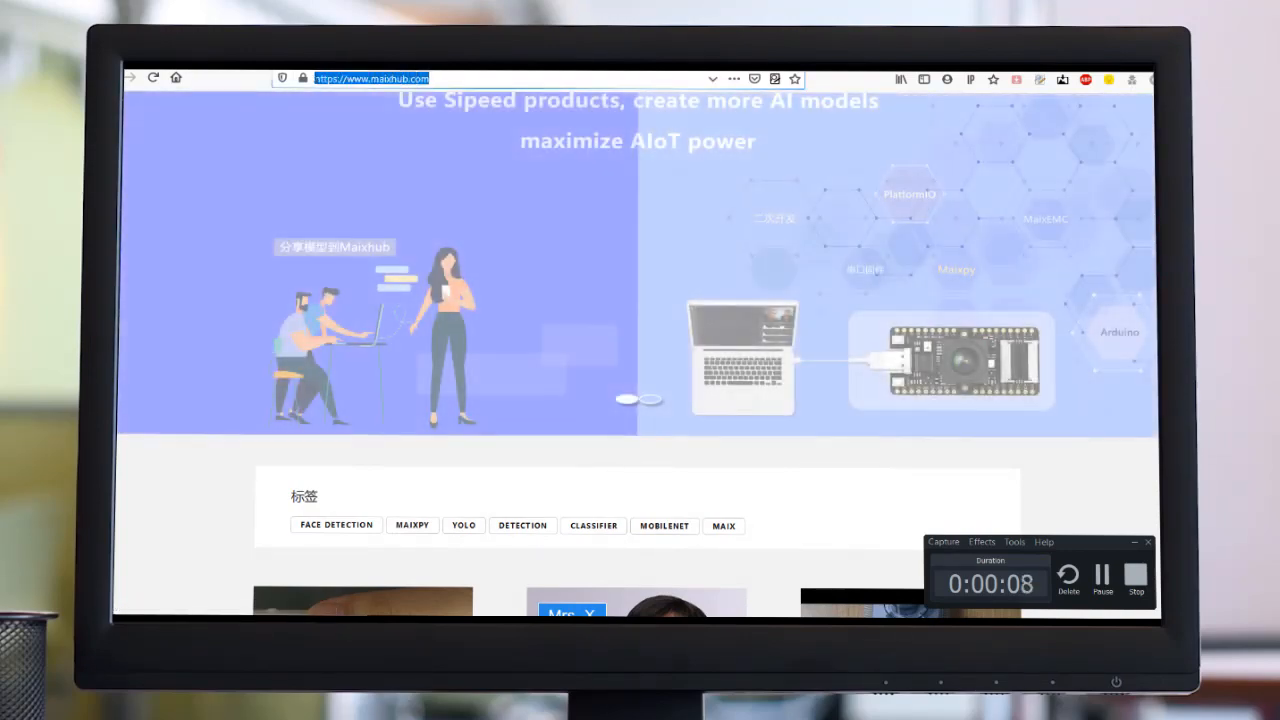
# Locate and view the Maixpy Face-Recognition Model page in the MaixHub model list.
pyautogui.scroll(-3)
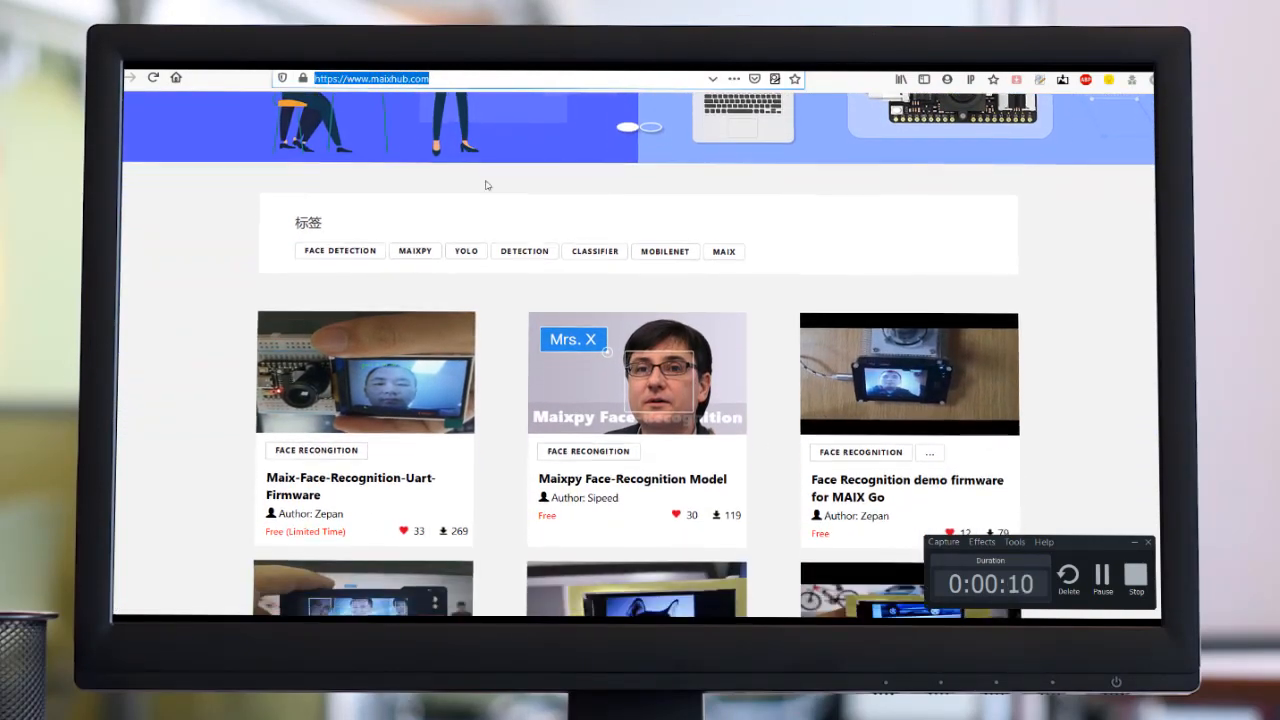
pyautogui.scroll(-3)
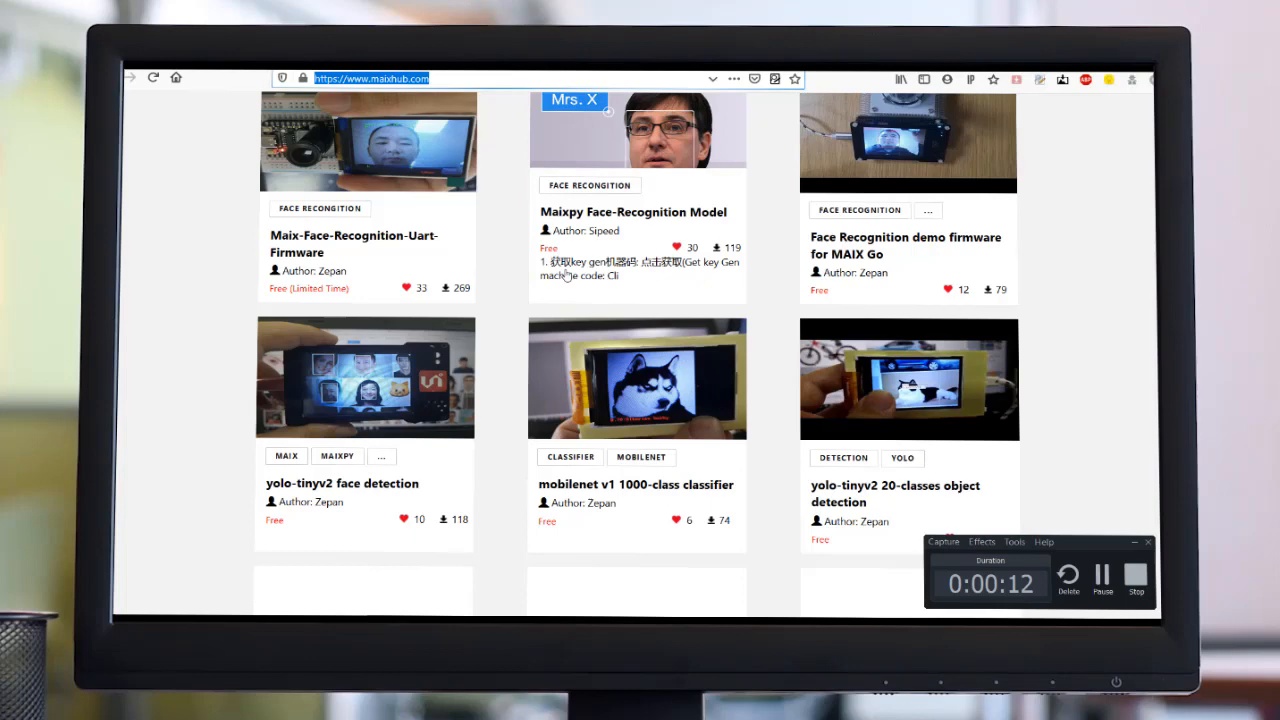
pyautogui.scroll(-3)
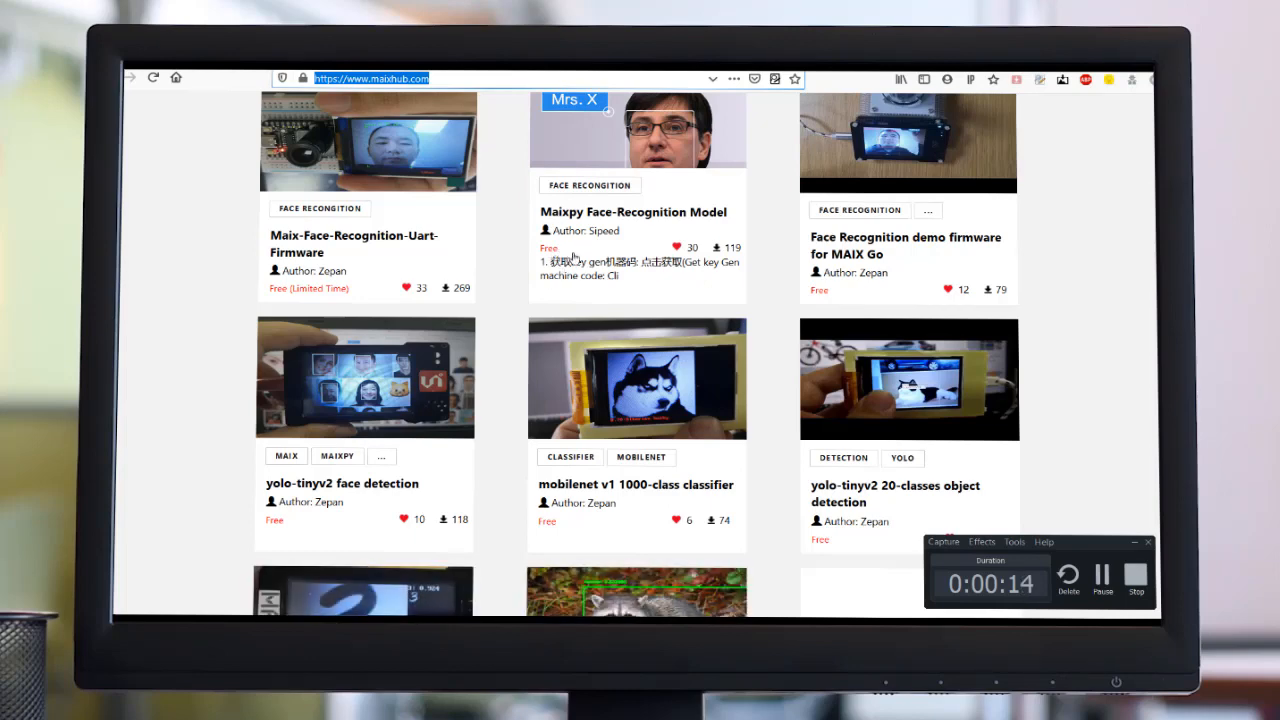
pyautogui.click(632, 212)
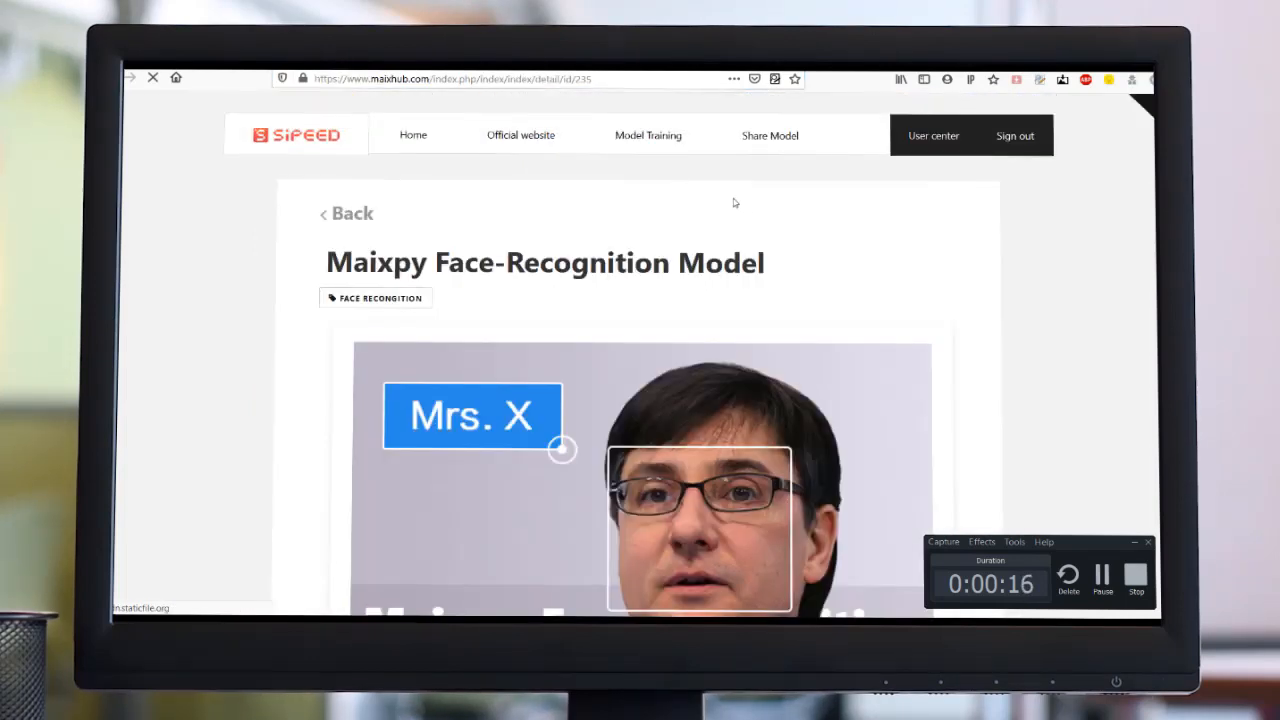
pyautogui.scroll(-3)
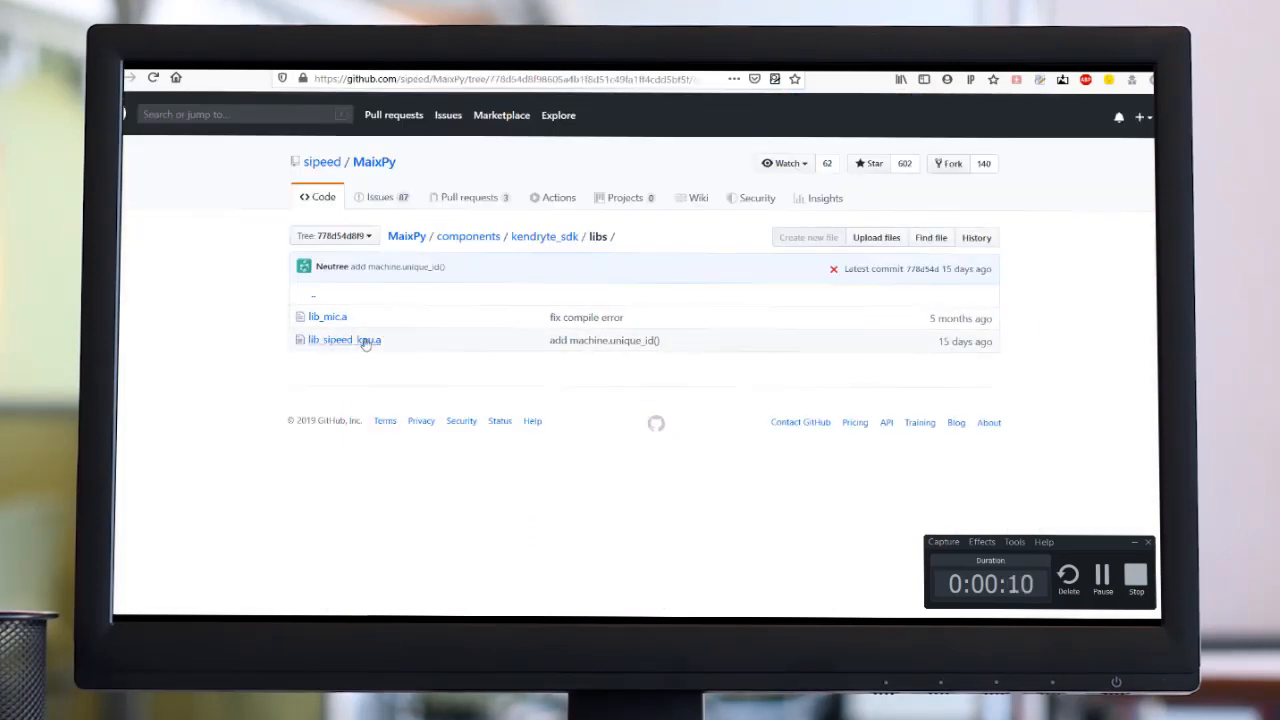
# View the lib_sipeed_kpu.a file in the MaixPy GitHub libs folder.
pyautogui.click(344, 340)
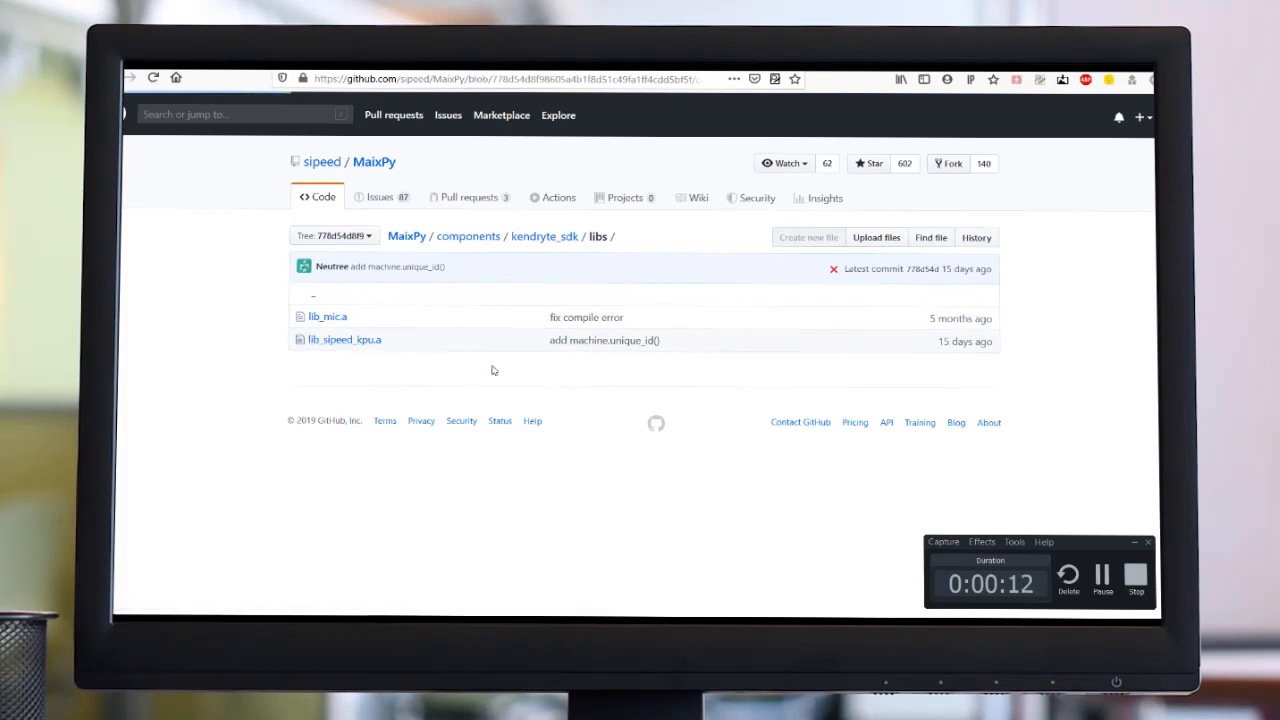
pyautogui.click(344, 340)
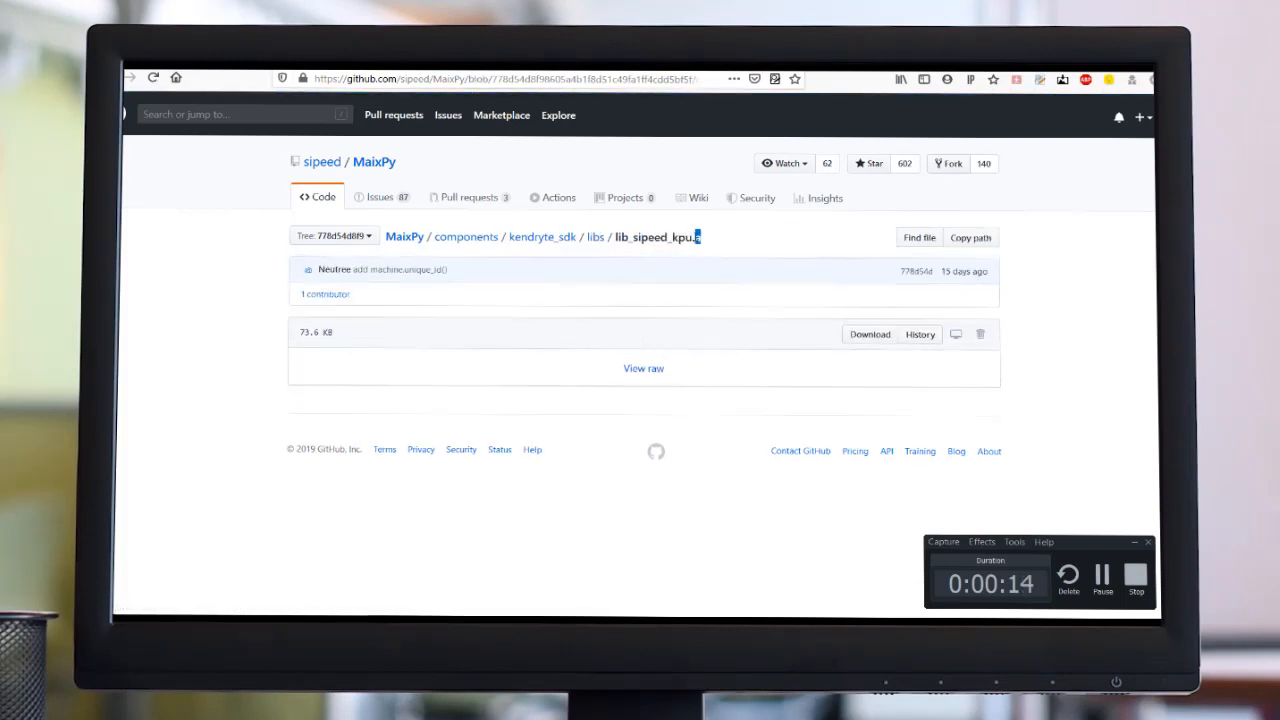